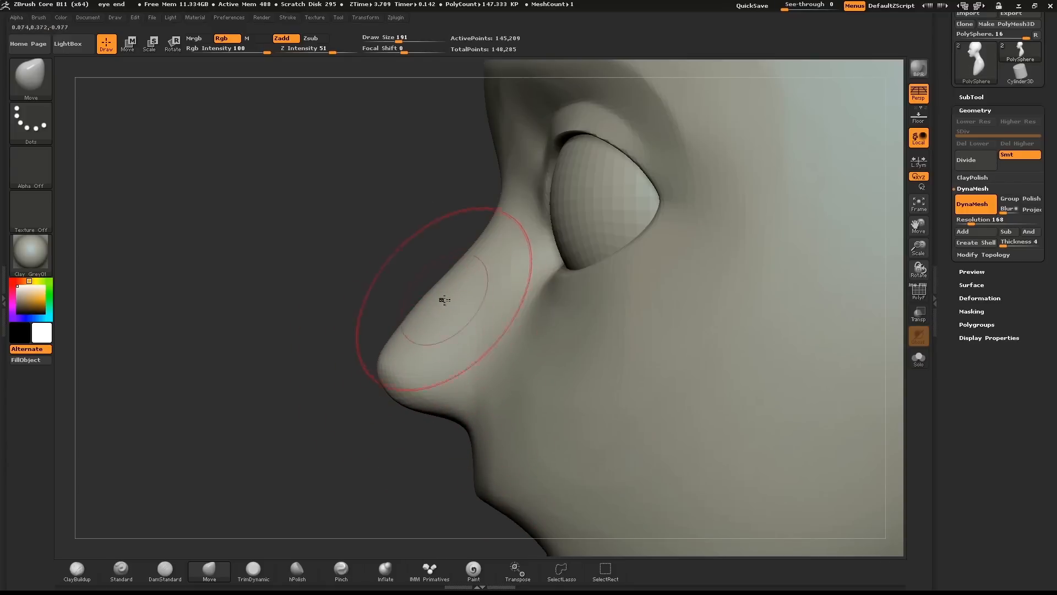
Round the nose tip with Move, then inflate and pull out the nostril wing.
left_click_drag(443, 300, 307, 401)
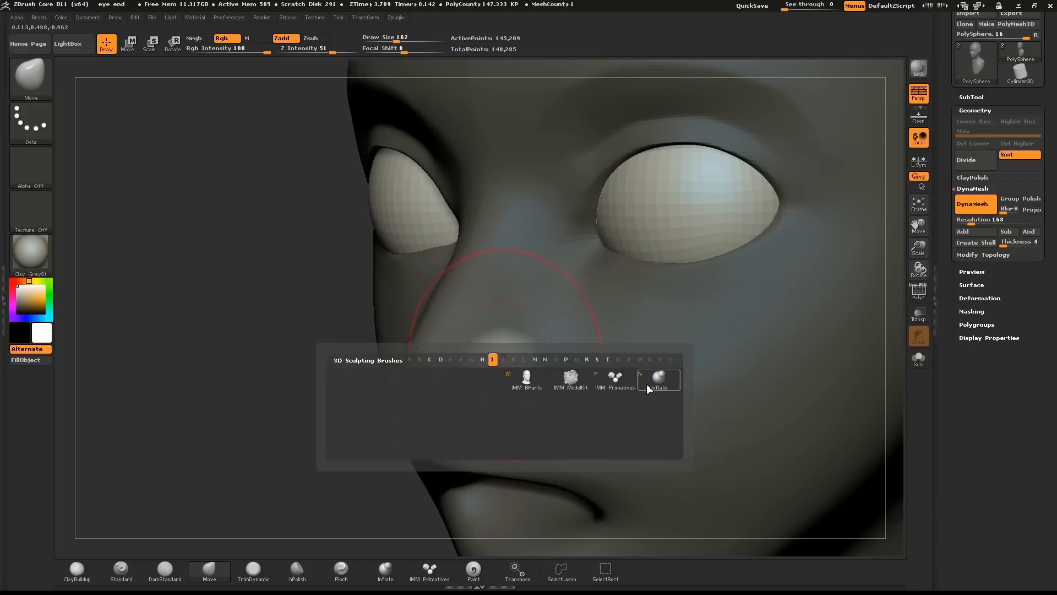
left_click(659, 378)
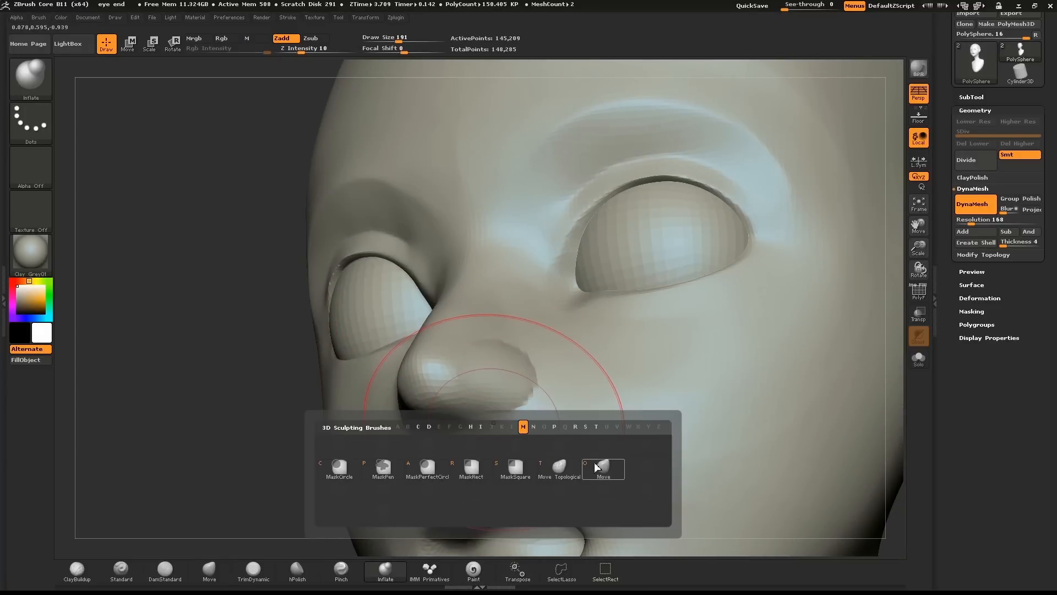
left_click(602, 468)
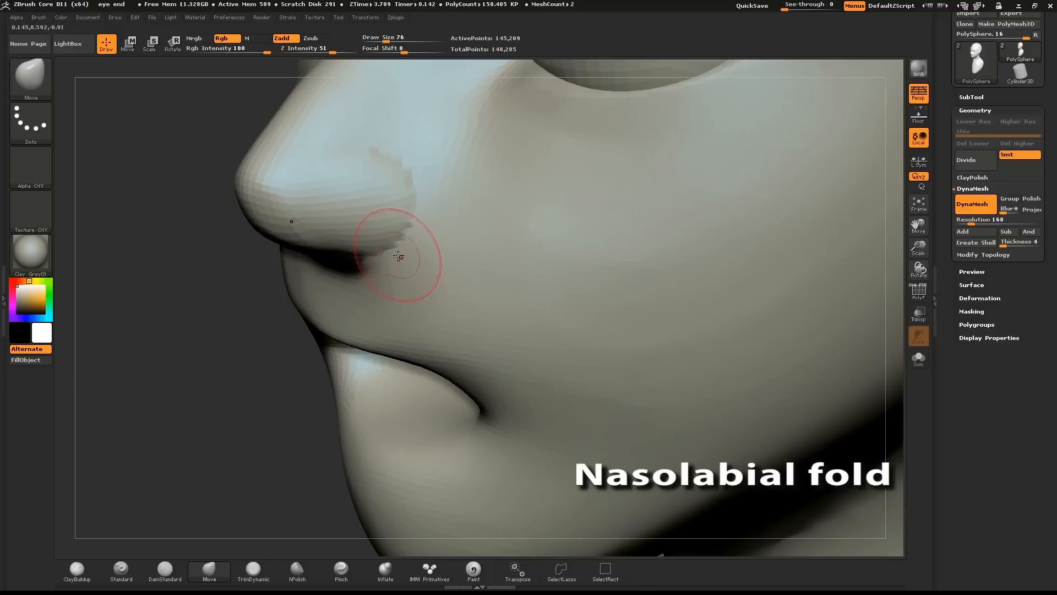
Carve the crease around the nostril wing with DamStandard.
left_click(120, 570)
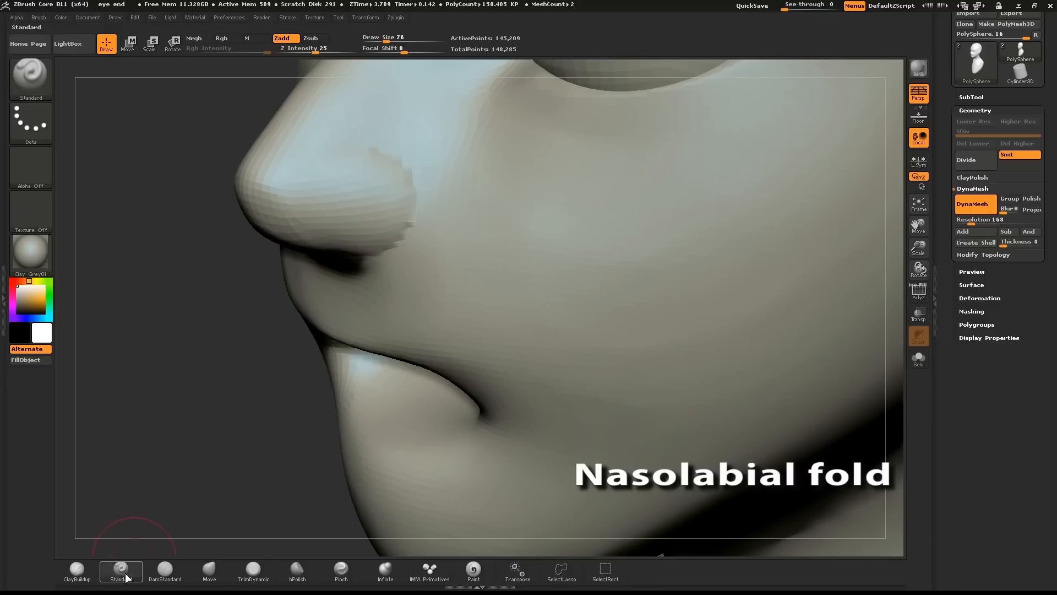
left_click(164, 572)
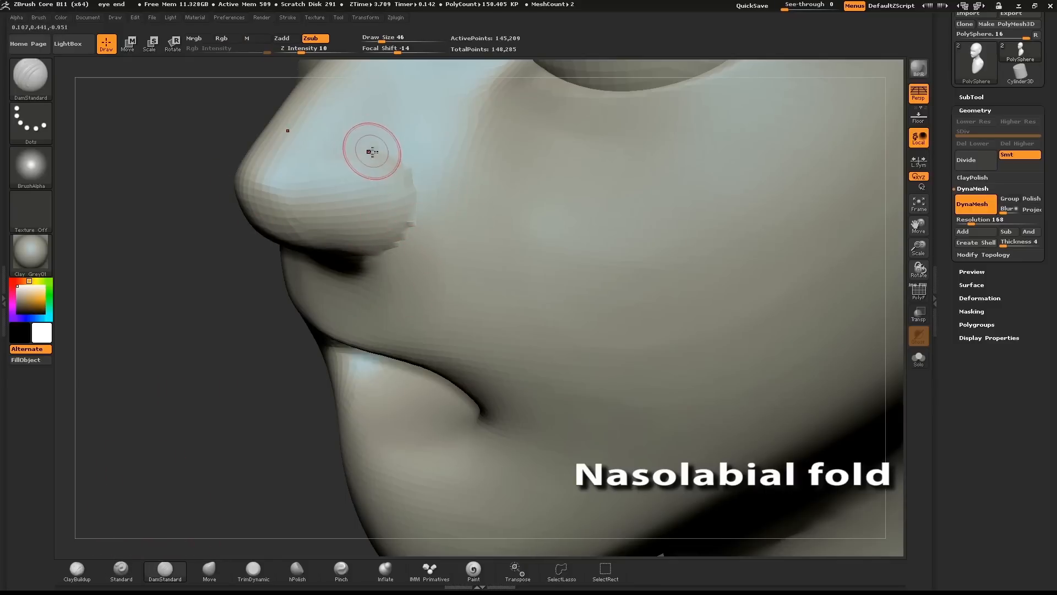
left_click_drag(371, 152, 412, 244)
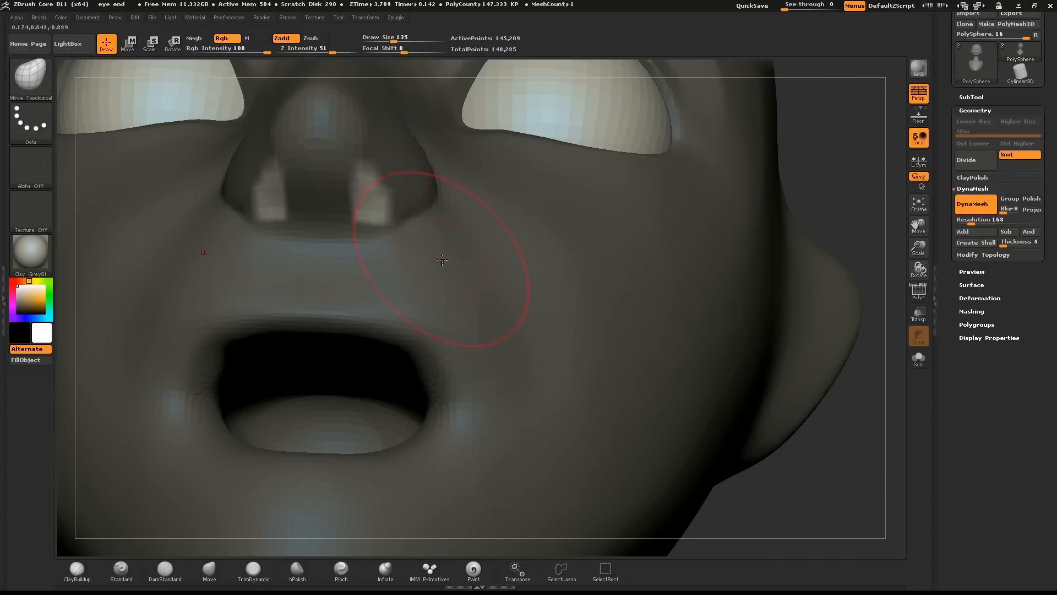
Shape the cheek beside the nostrils into the nasolabial fold and turn toward the ear side.
left_click_drag(441, 261, 319, 222)
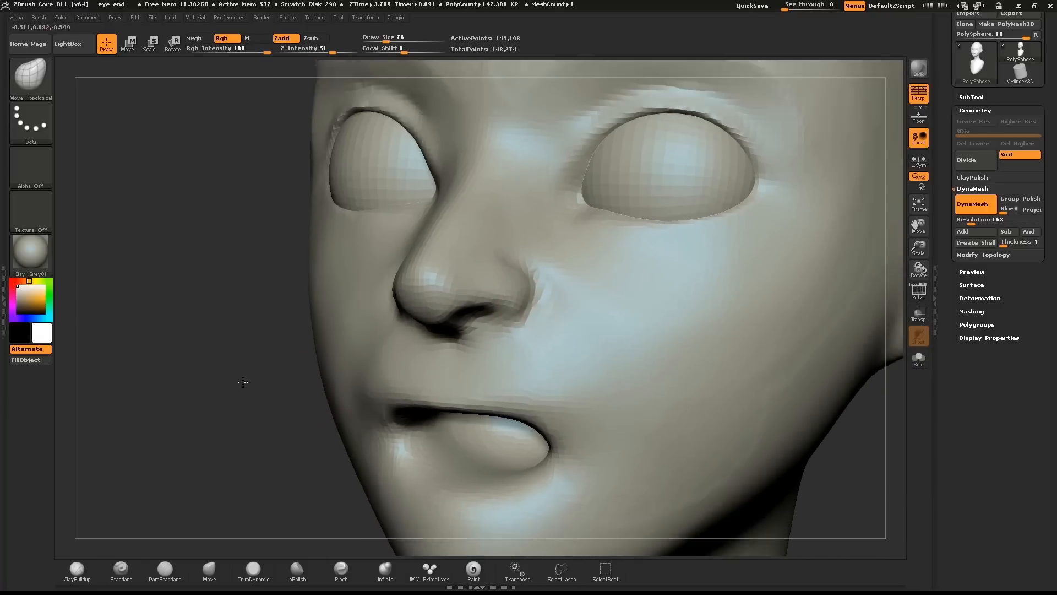
left_click_drag(243, 382, 742, 438)
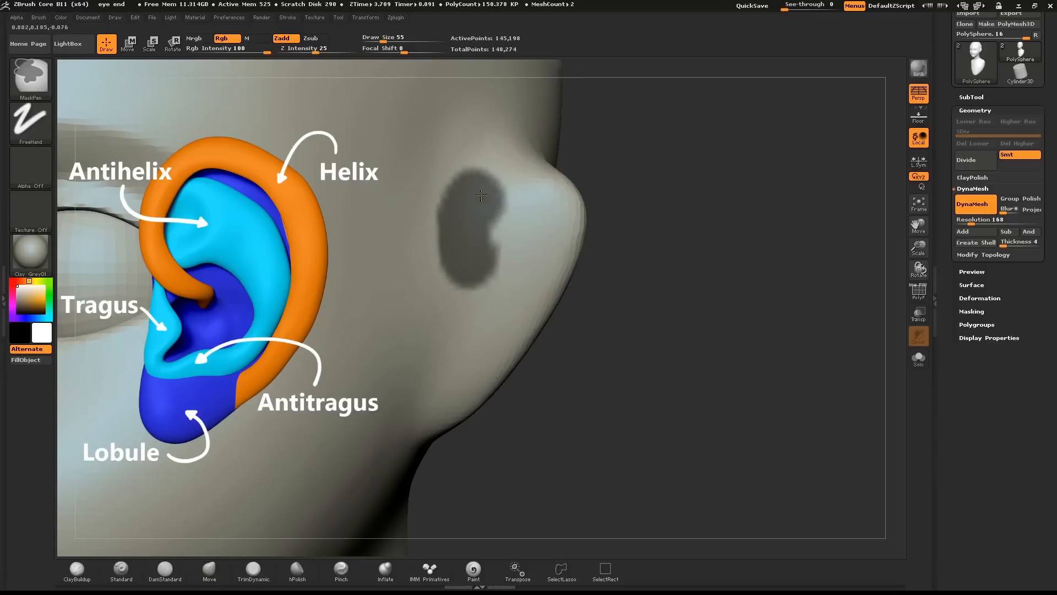
Mask the ear area on the side of the head and pull the ear shape outward.
left_click_drag(480, 196, 565, 271)
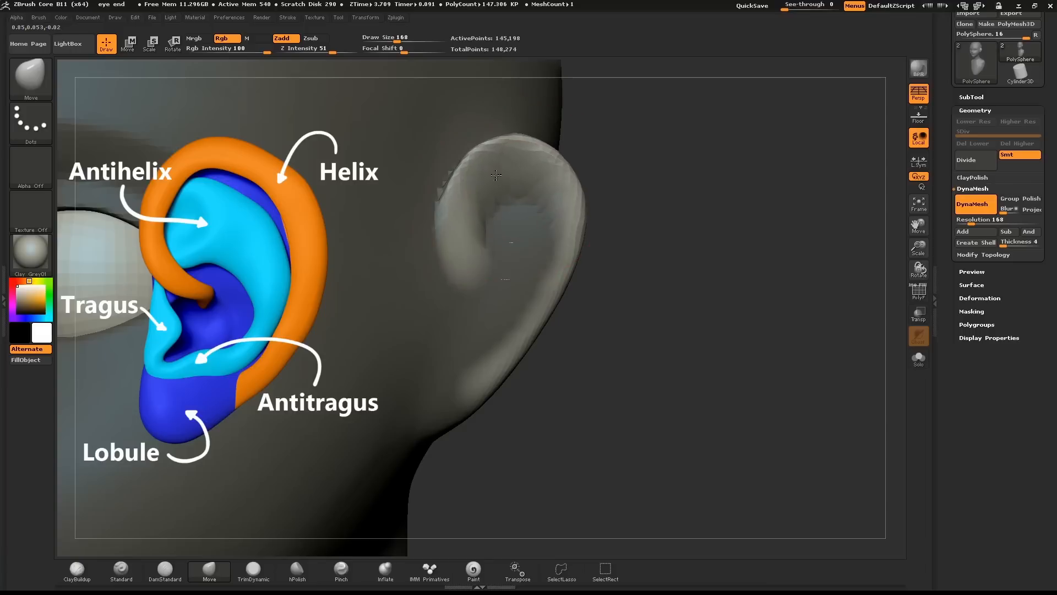
left_click_drag(496, 175, 546, 331)
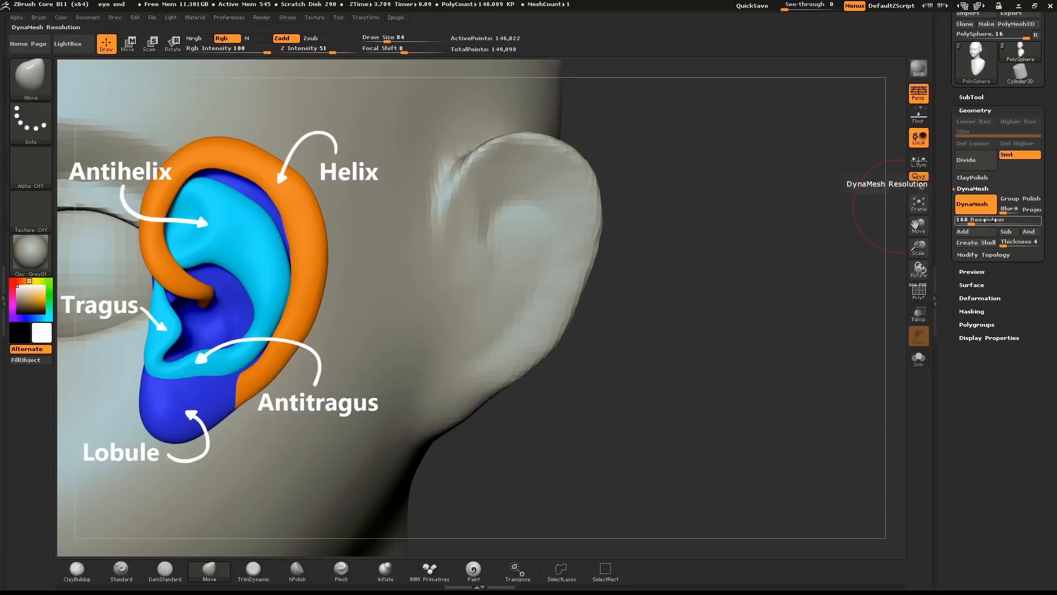
Remesh at DynaMesh resolution 200, then inflate and smooth the ear thicker.
left_click_drag(974, 219, 997, 220)
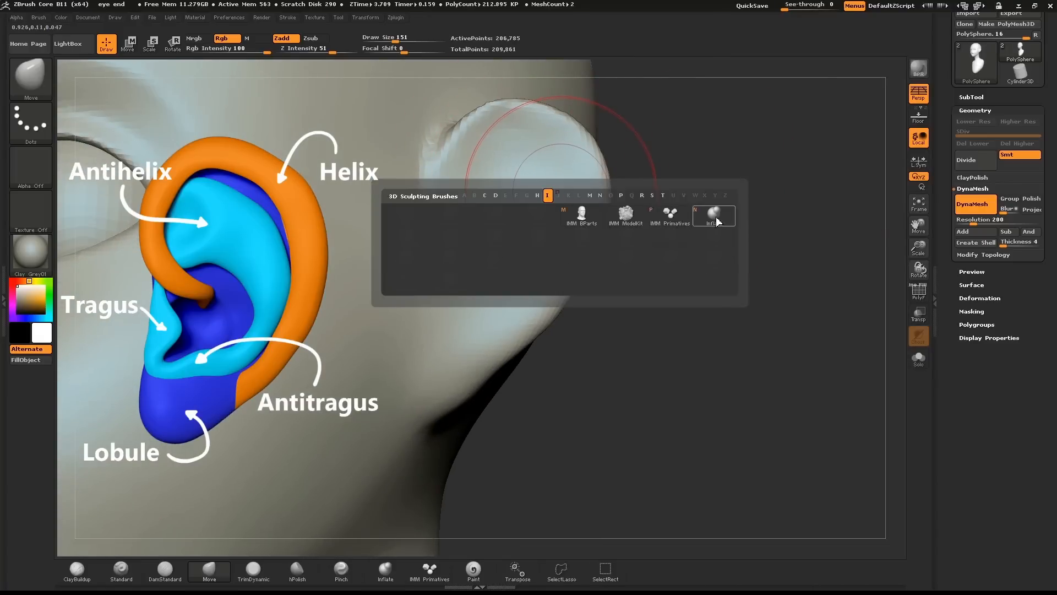
left_click(713, 214)
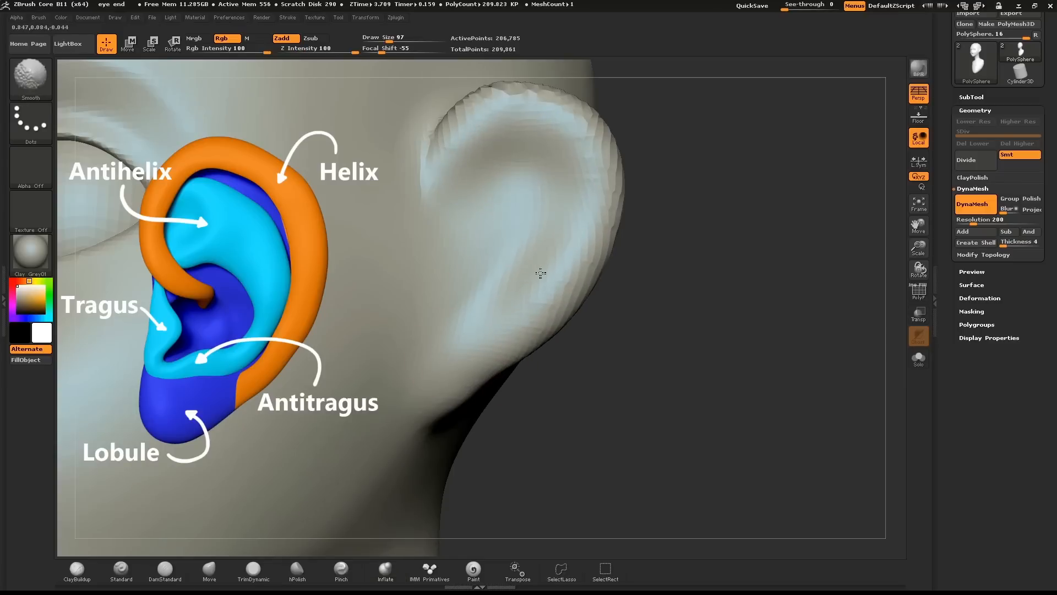
left_click_drag(540, 273, 591, 236)
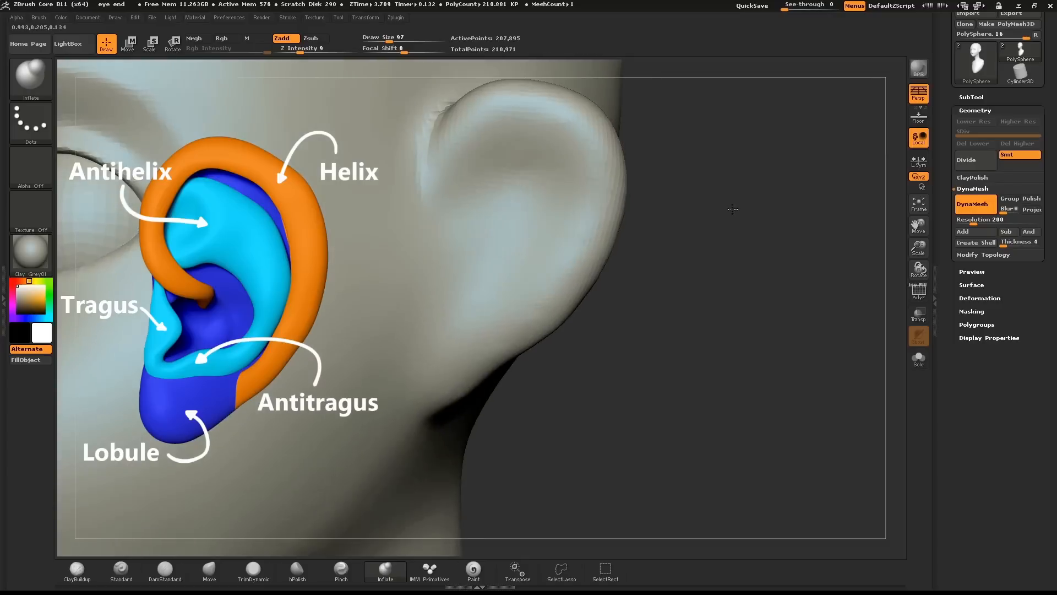
left_click(499, 226)
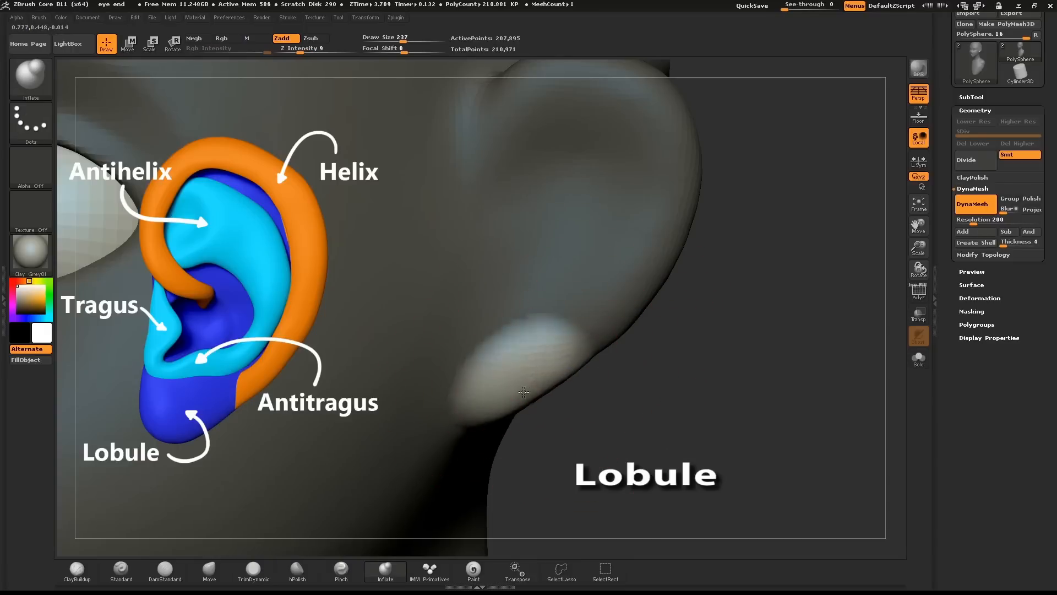
mouse_move(682, 348)
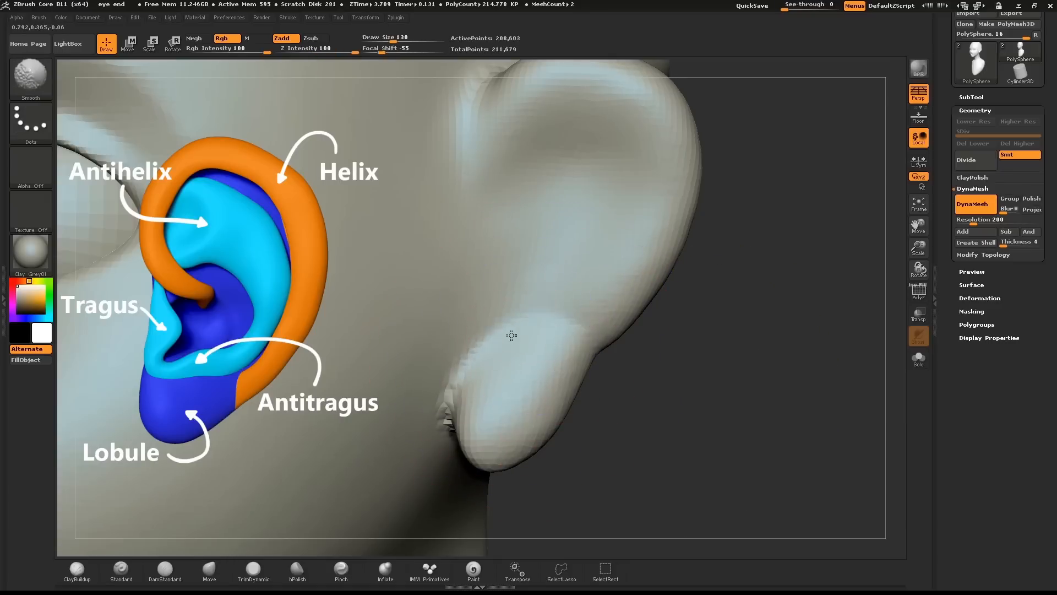
Smooth the new lobule so it blends into the bottom of the ear.
left_click_drag(510, 336, 539, 435)
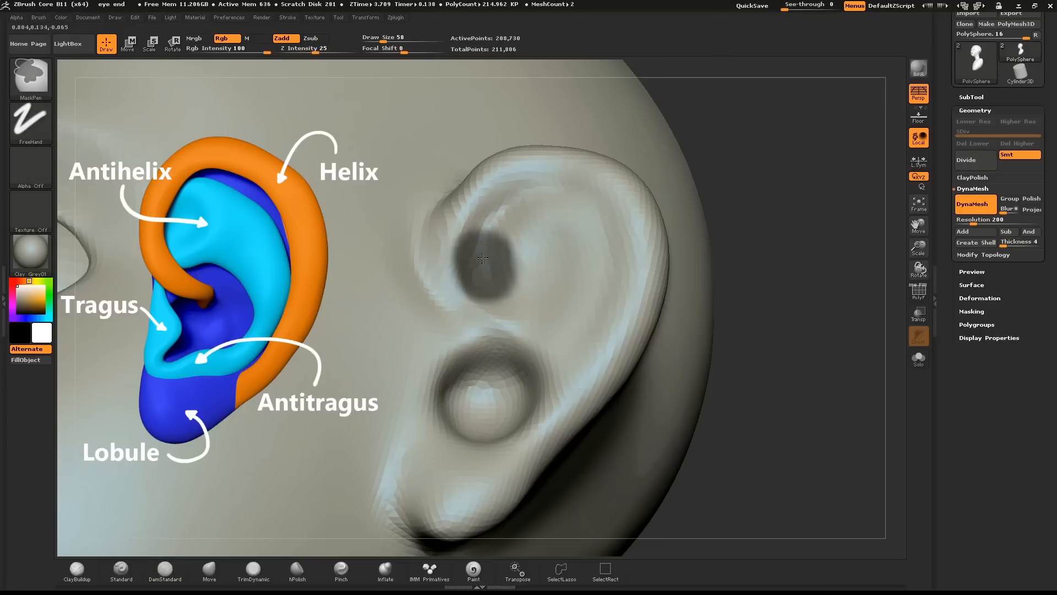
Mask inside the upper ear and inflate a raised antihelix ridge beneath the helix.
left_click_drag(482, 258, 482, 280)
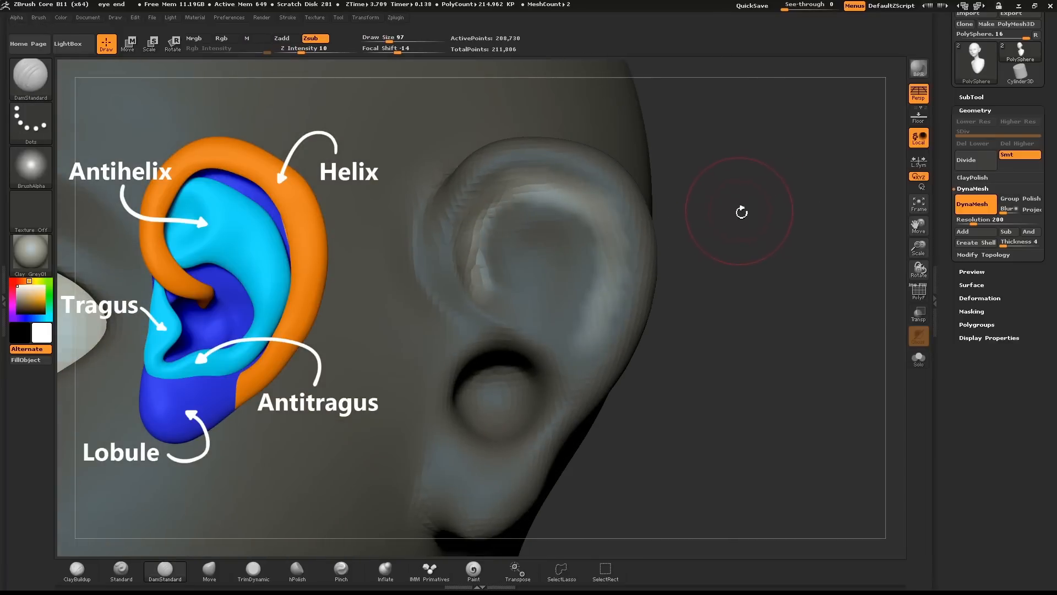
left_click(385, 568)
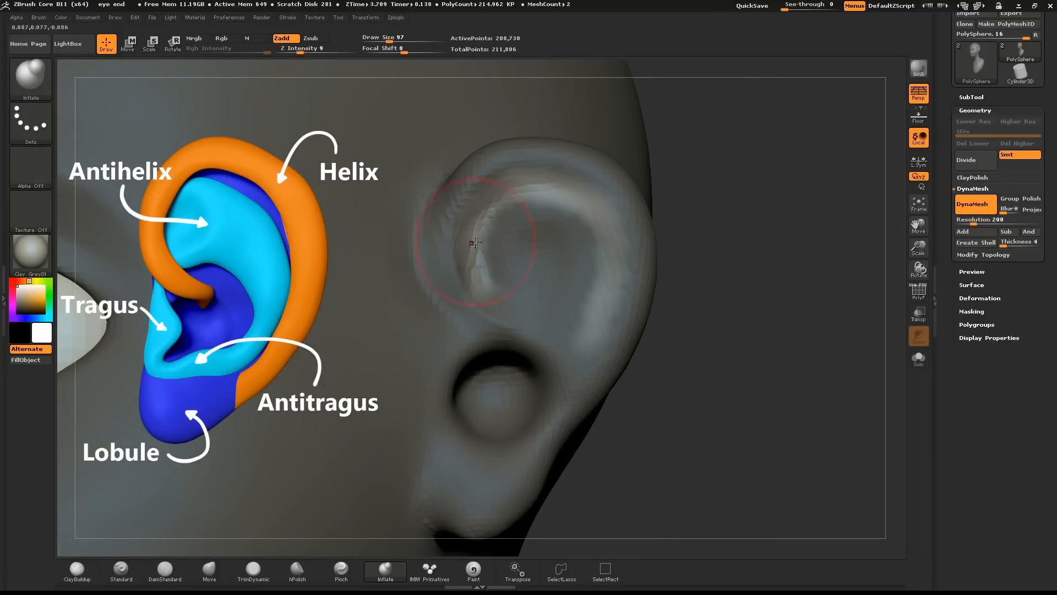
left_click_drag(475, 243, 577, 195)
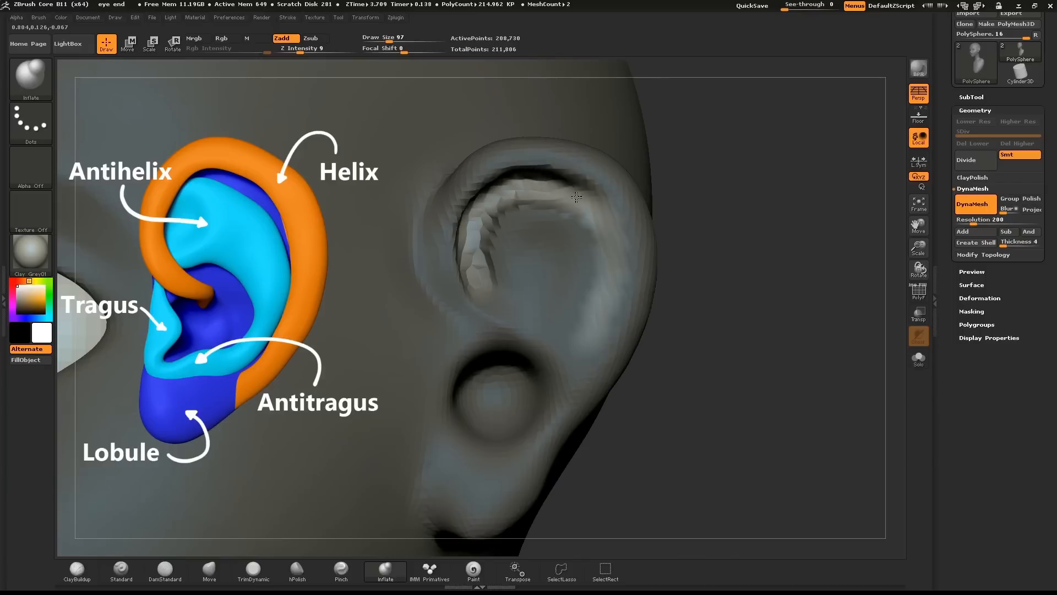
left_click_drag(577, 197, 544, 416)
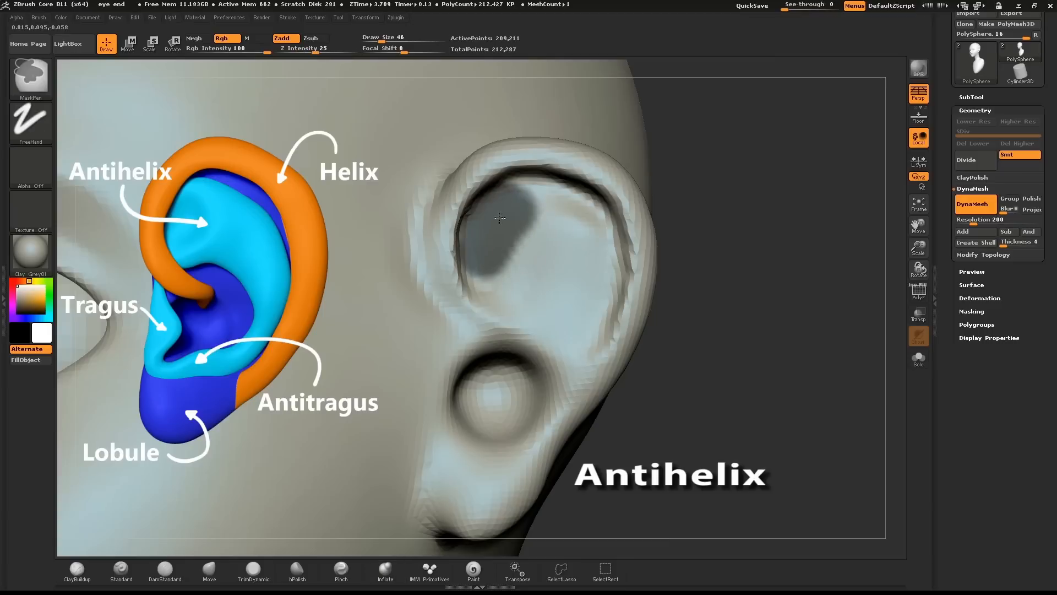
Mask the hollow above the antihelix, inflate the ridge and clear the mask.
left_click_drag(499, 219, 571, 292)
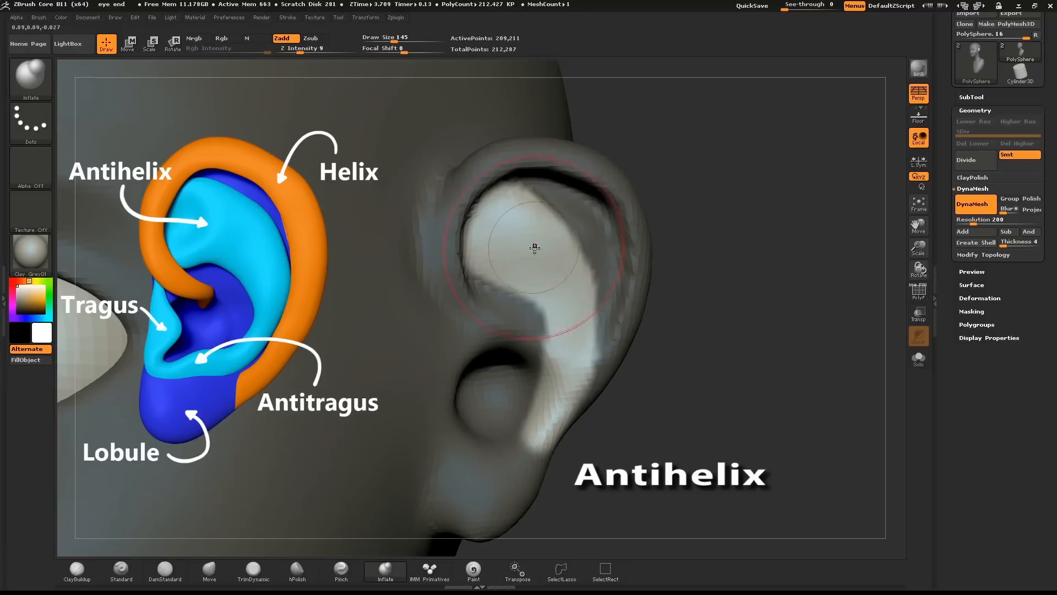
left_click_drag(534, 248, 565, 281)
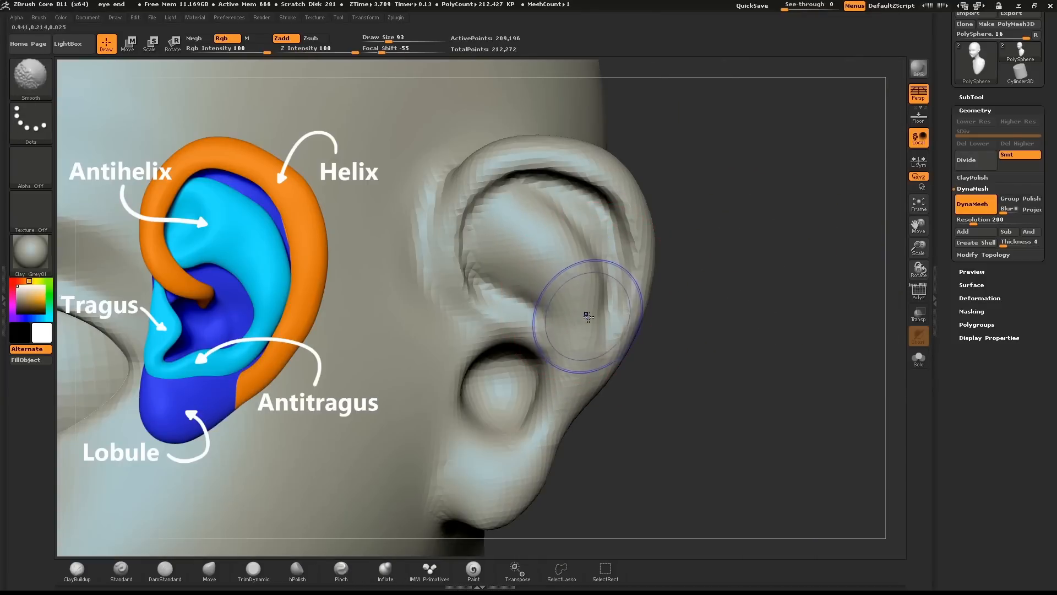
left_click(384, 569)
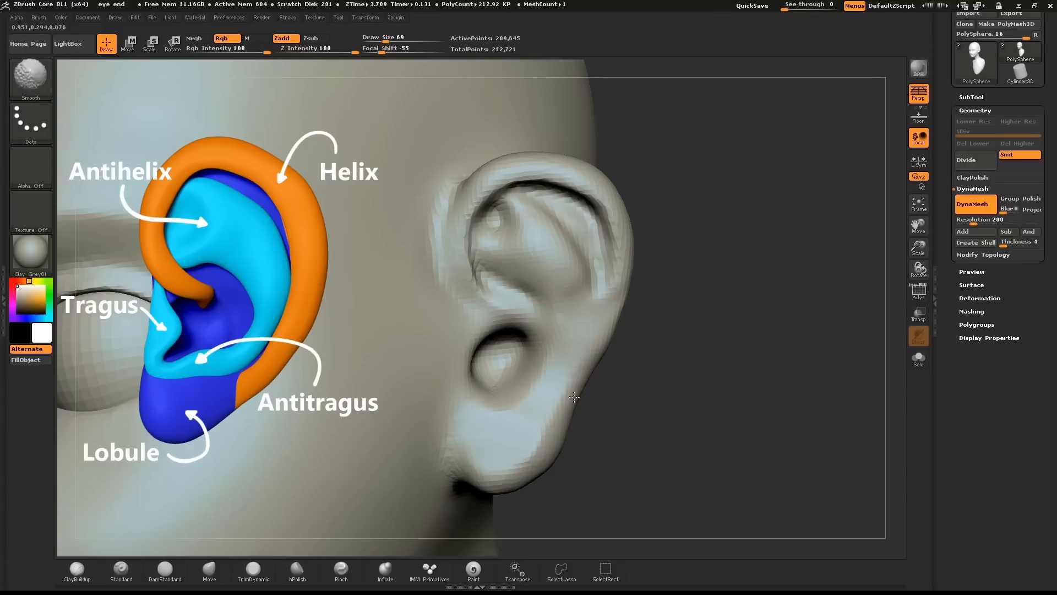
left_click(296, 570)
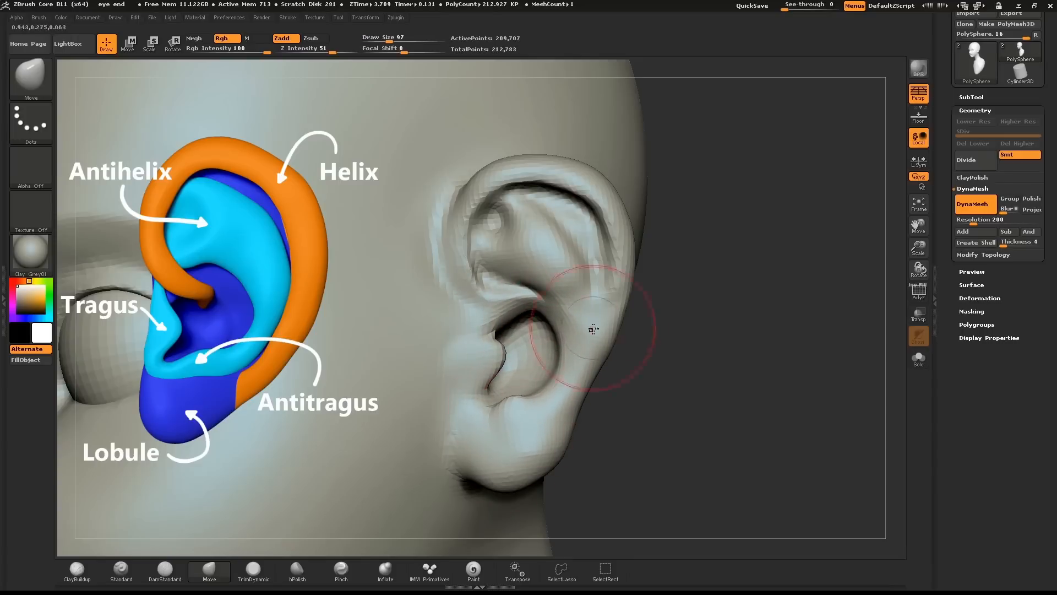
Push and pull the lower ear bowl edge into a tidier opening above the lobule.
left_click_drag(592, 330, 597, 411)
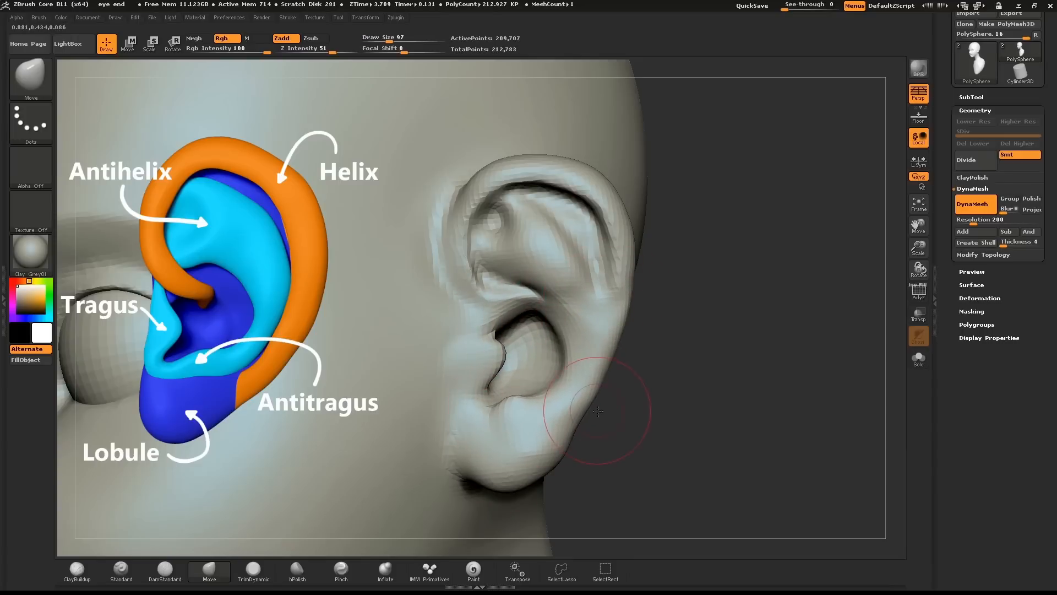
left_click_drag(597, 412, 627, 318)
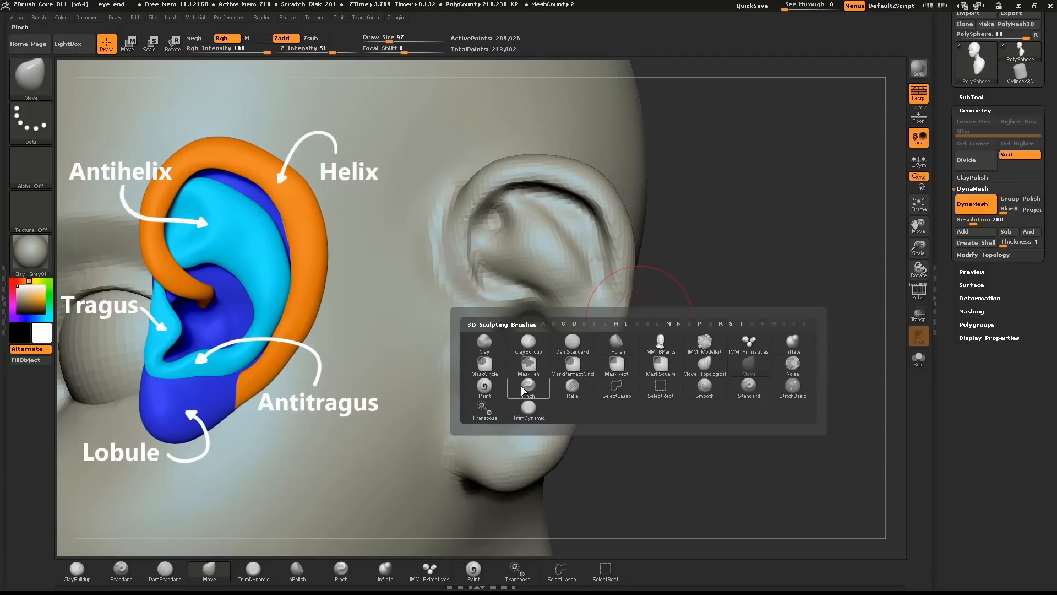
left_click(571, 344)
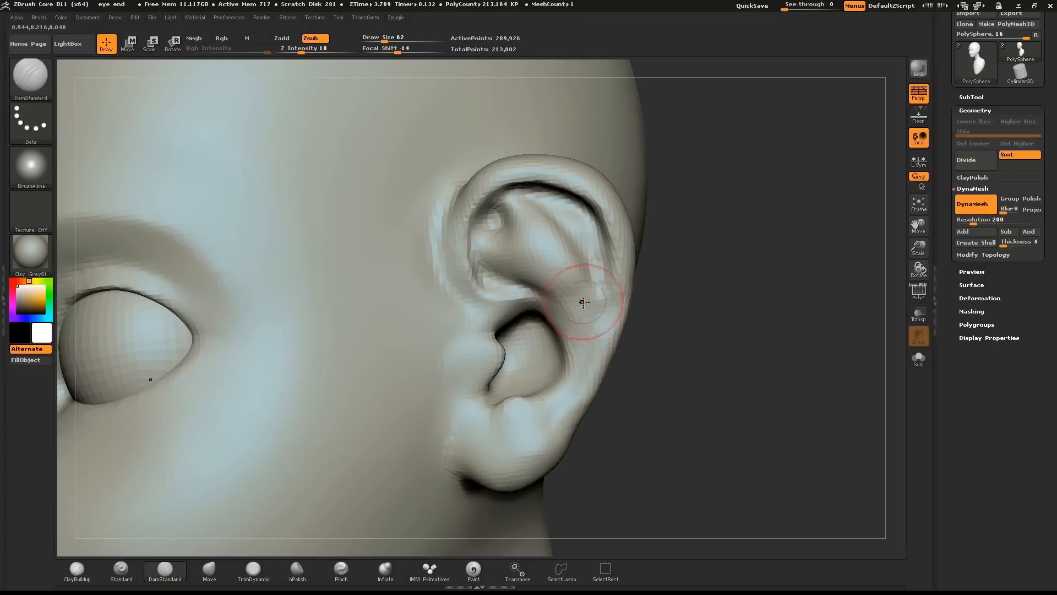
Carve creases under the helix rim and along the antihelix, then view the ear from the front.
left_click_drag(583, 302, 549, 300)
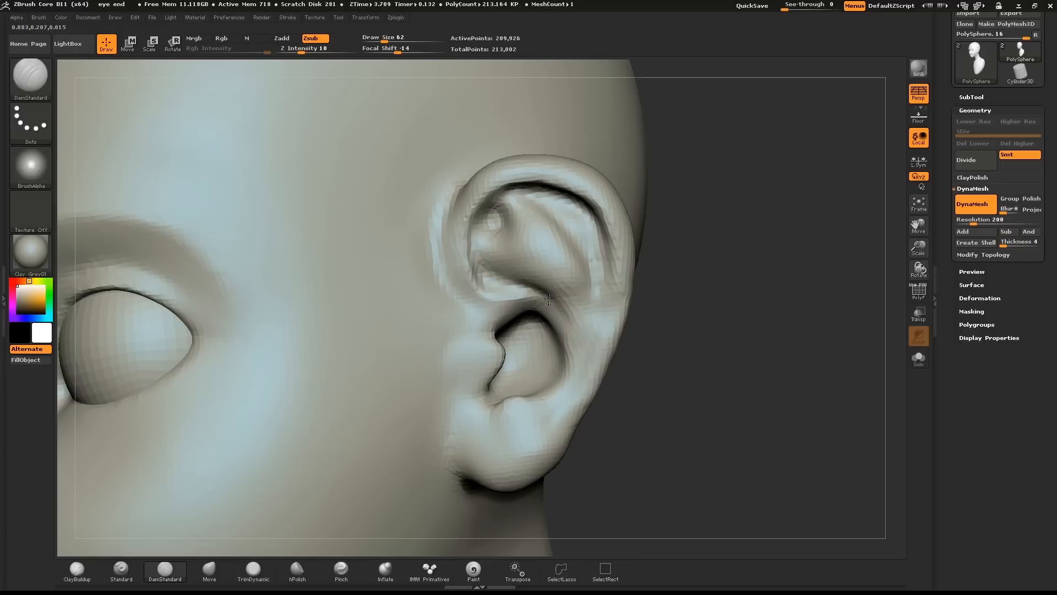
left_click_drag(549, 303, 538, 417)
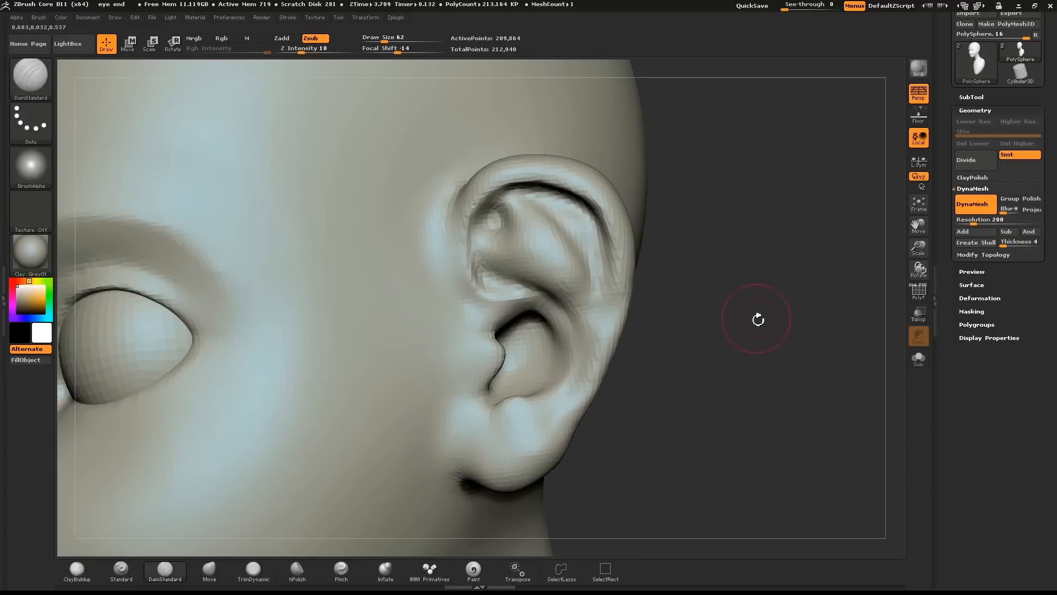
left_click_drag(757, 319, 789, 317)
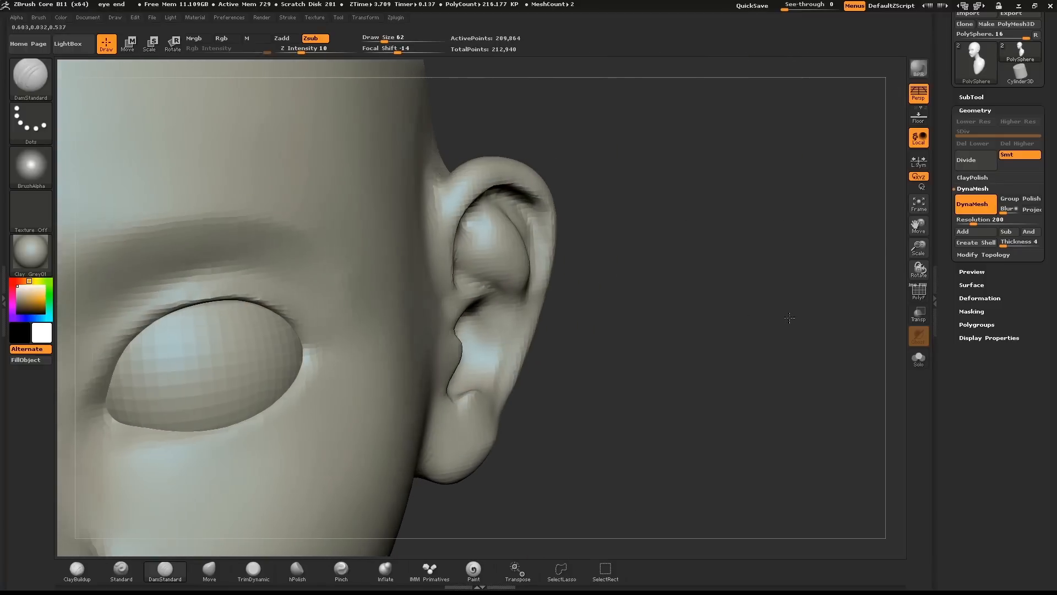